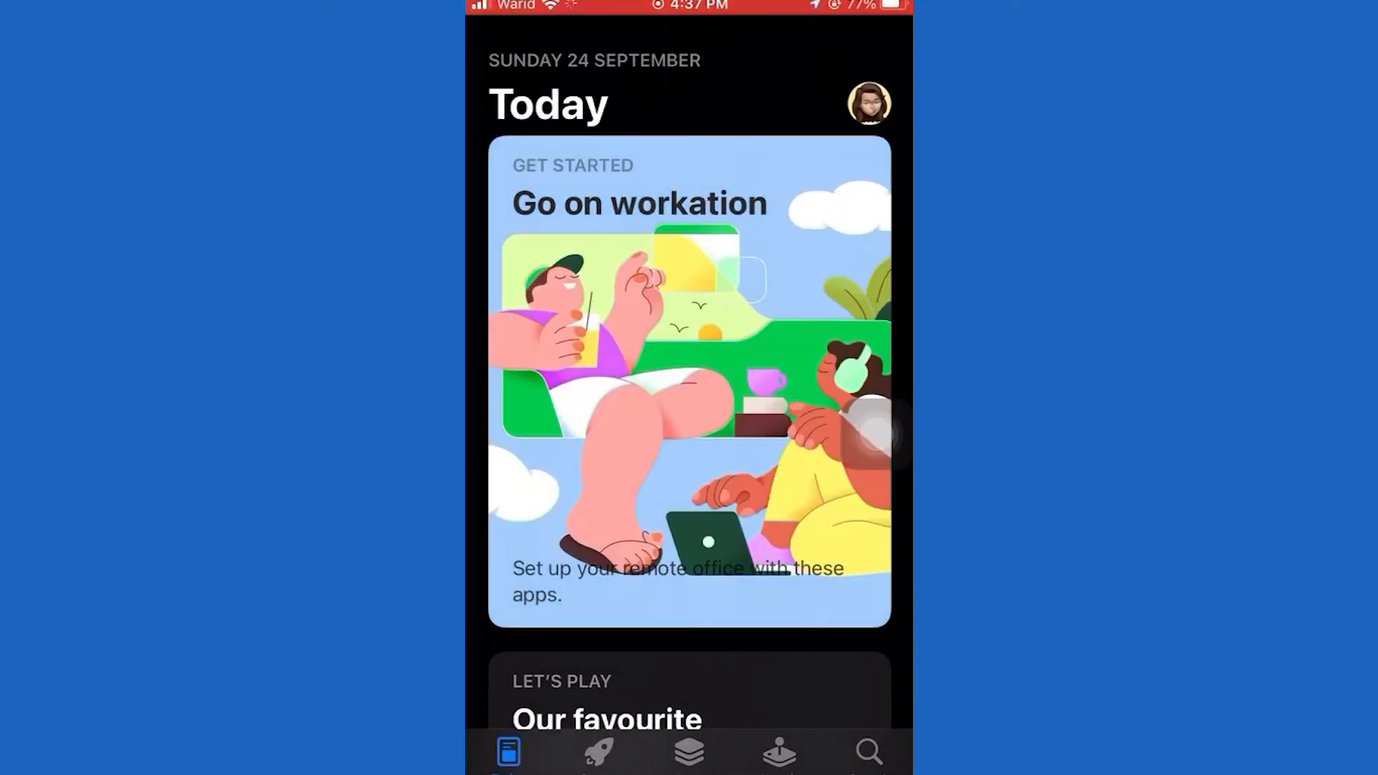
Step: Search the App Store for "vpn" from the Search tab
click(868, 751)
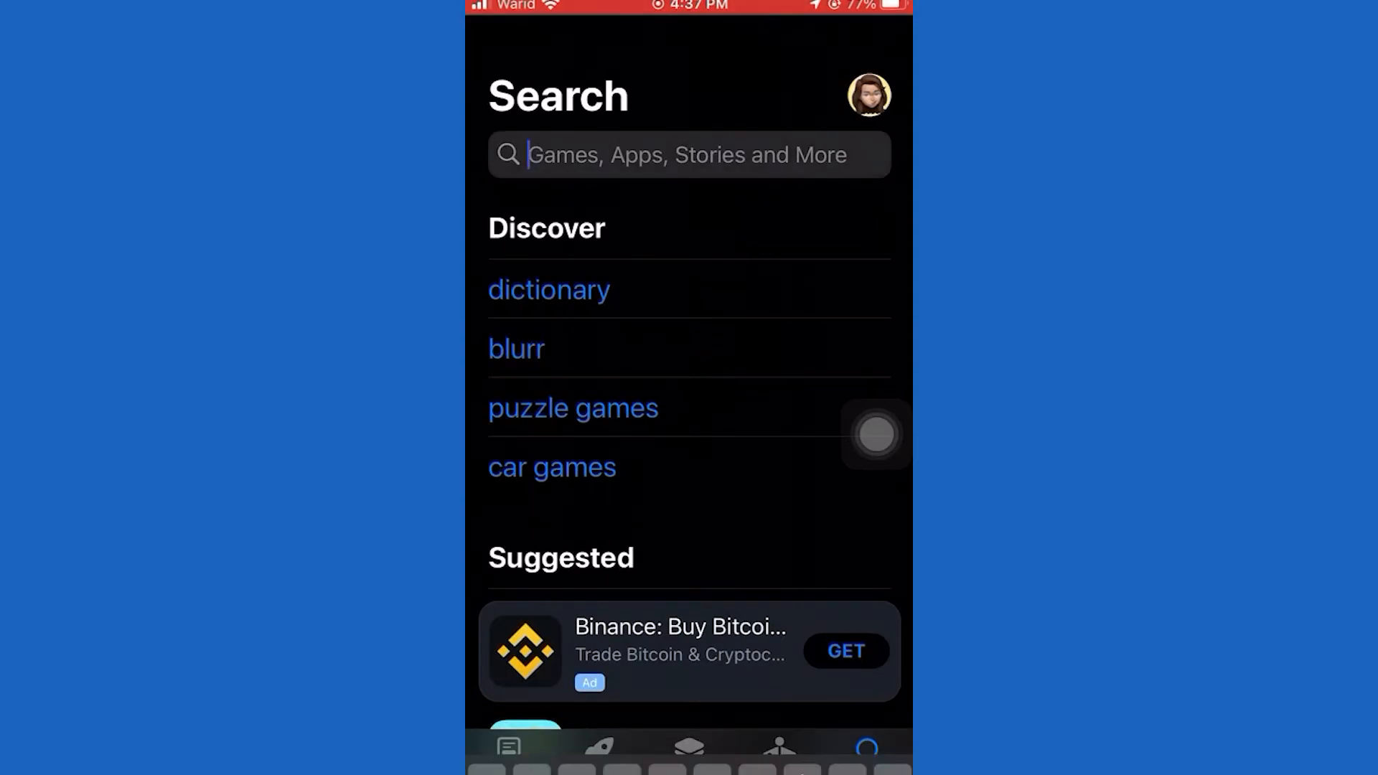
click(688, 155)
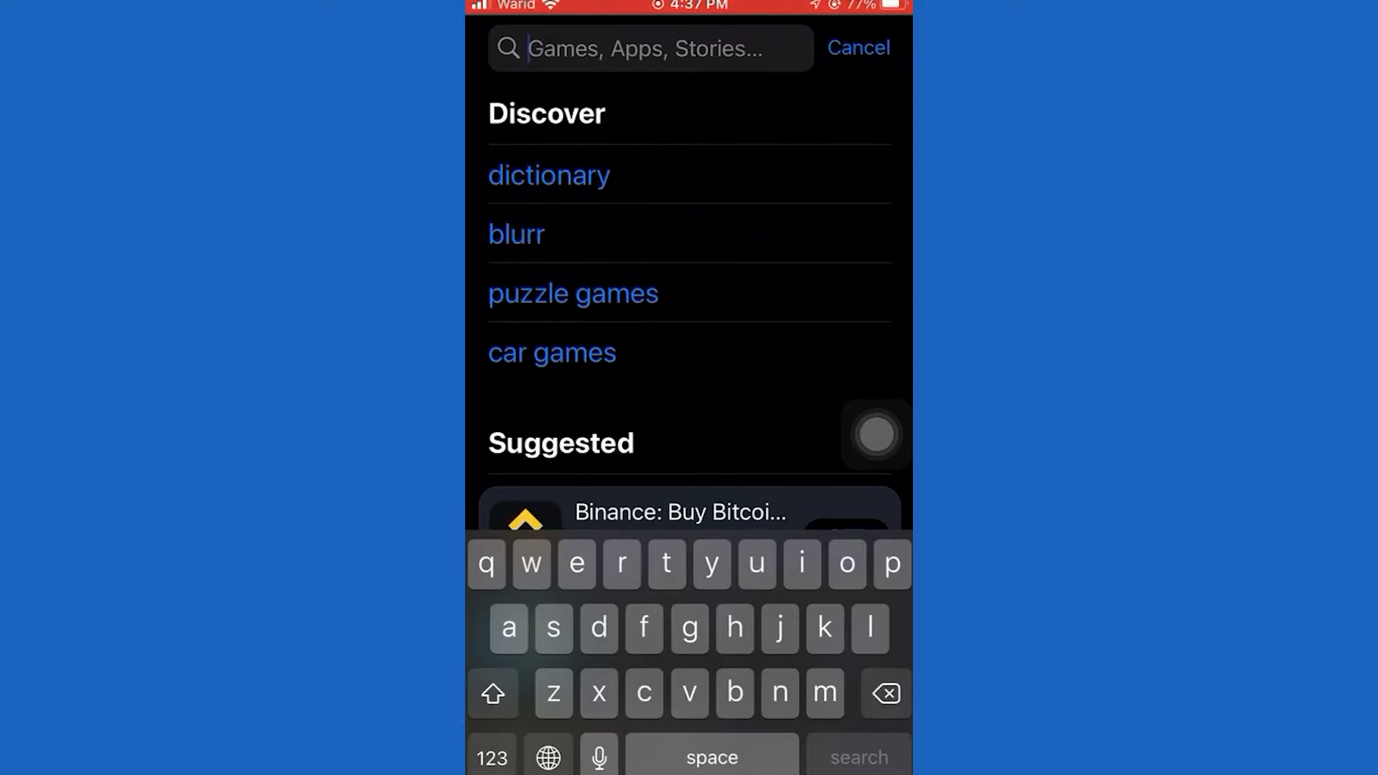
text(vpn)
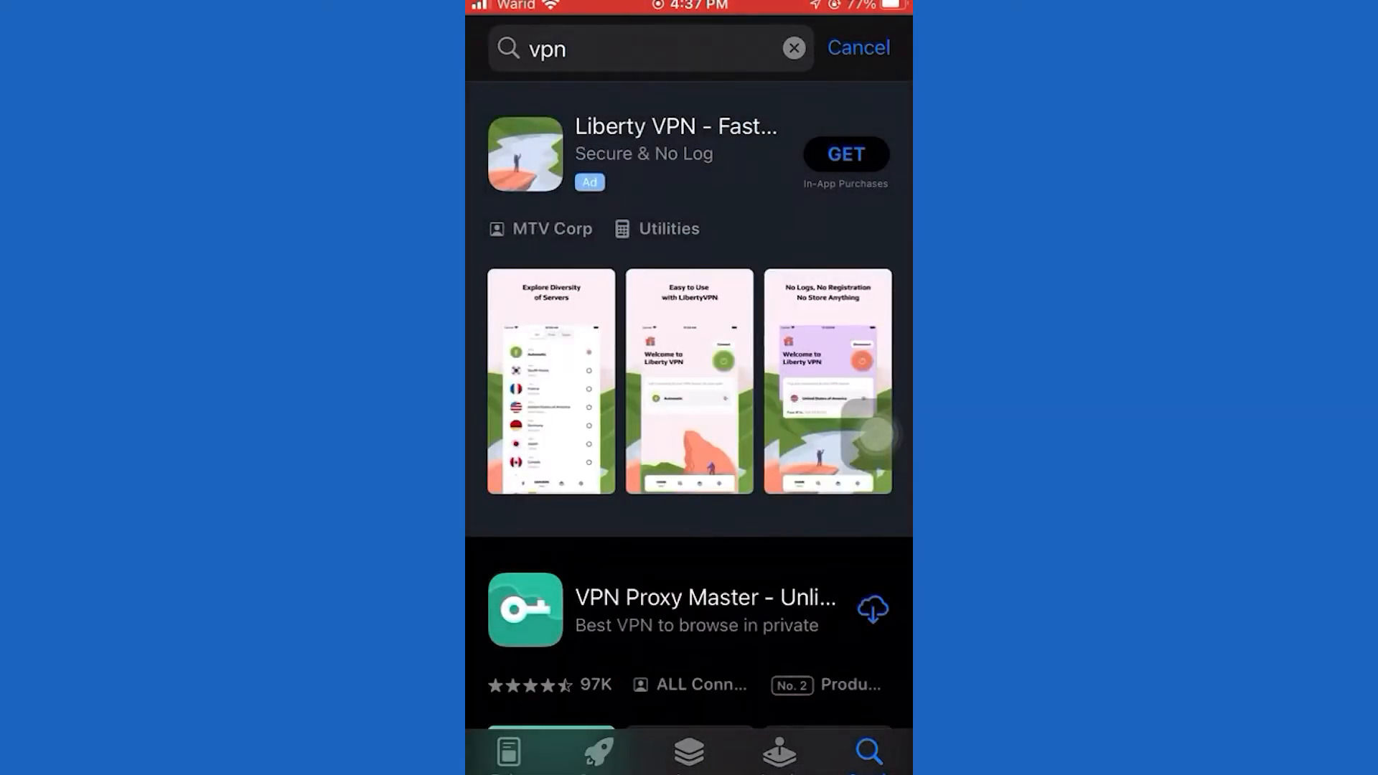
scroll(down, 3)
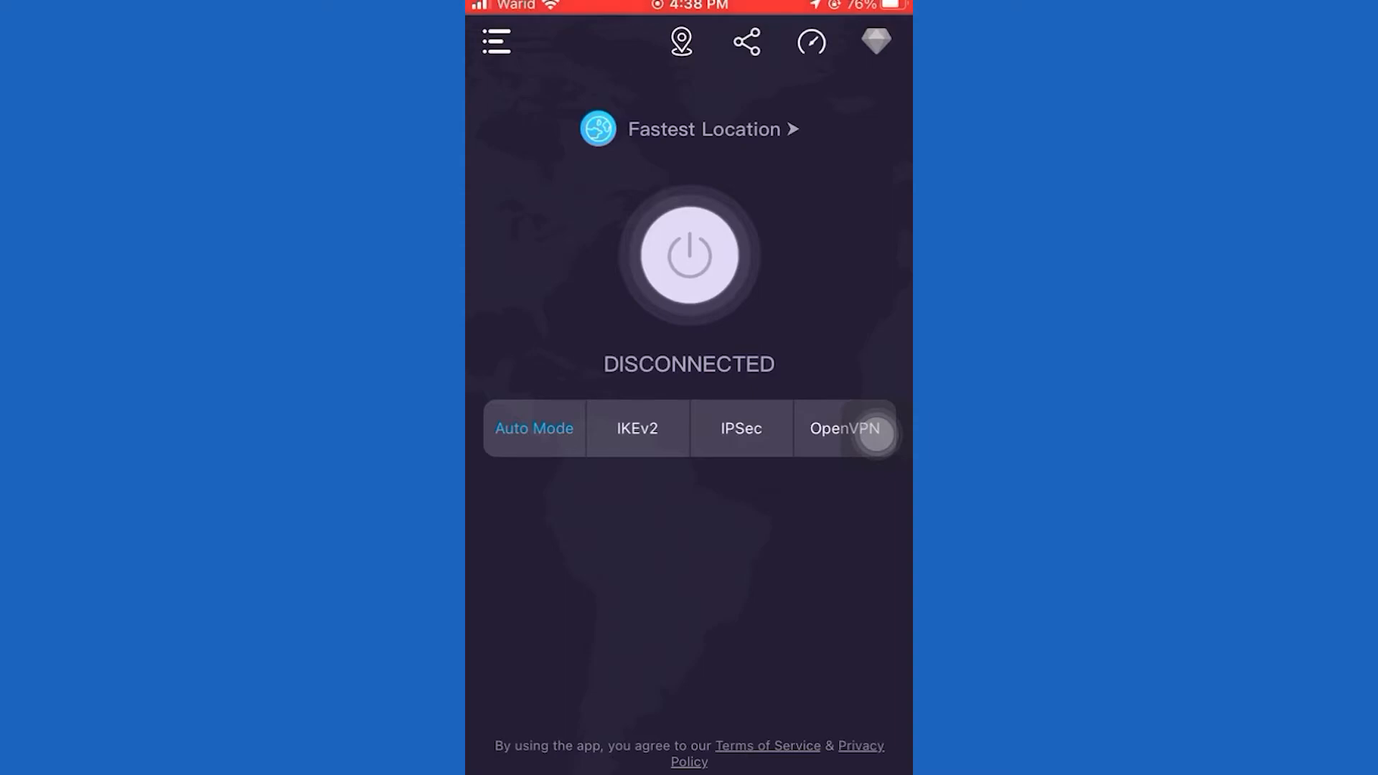
Step: Connect VPN Proxy Master with the power button and scroll the free server locations
click(703, 129)
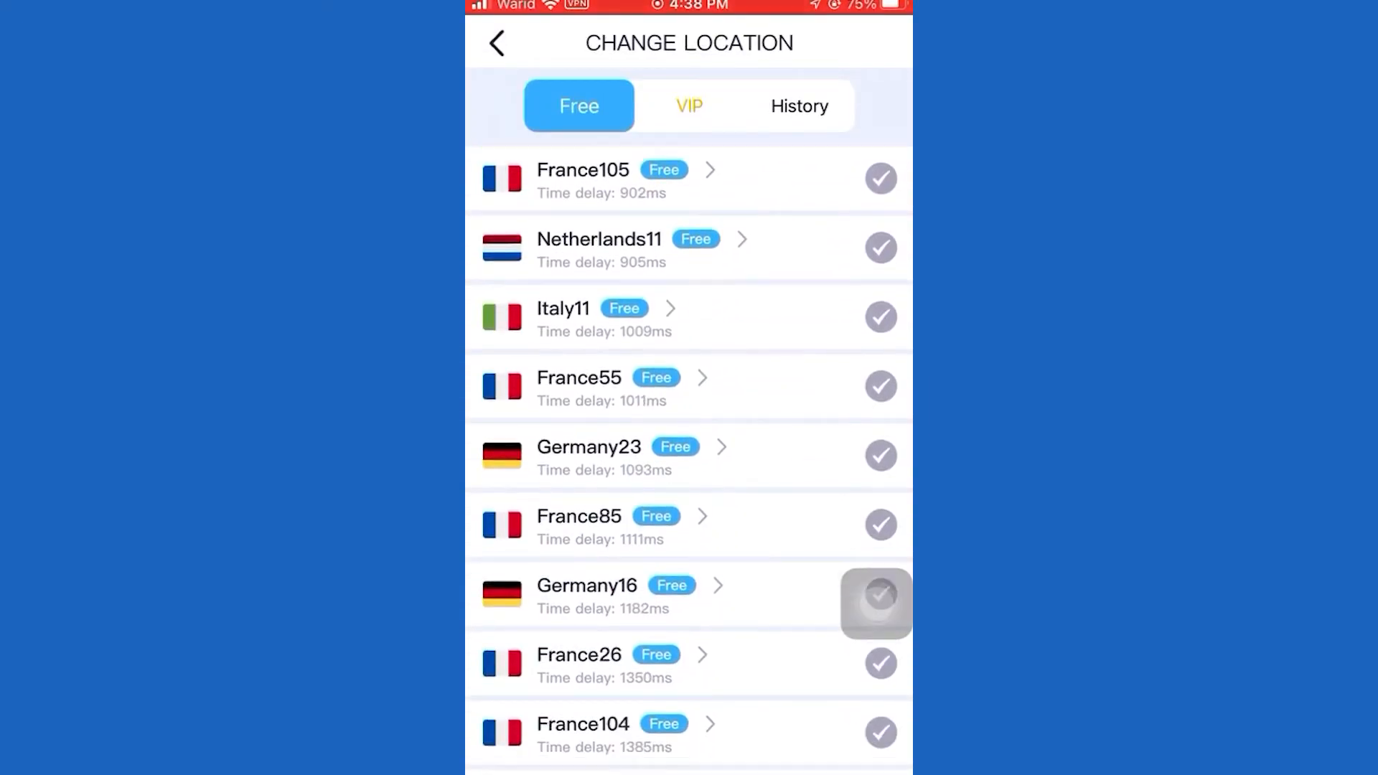
scroll(down, 3)
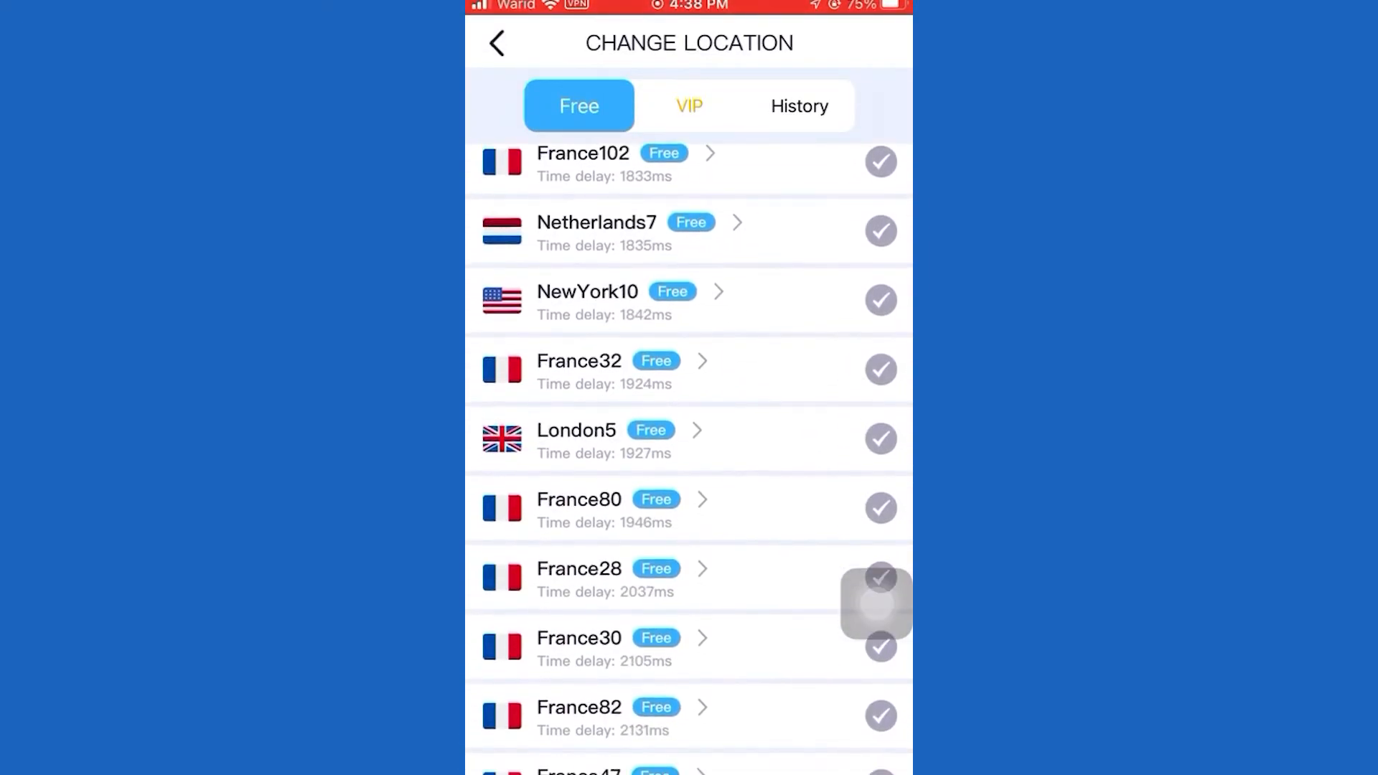
scroll(down, 3)
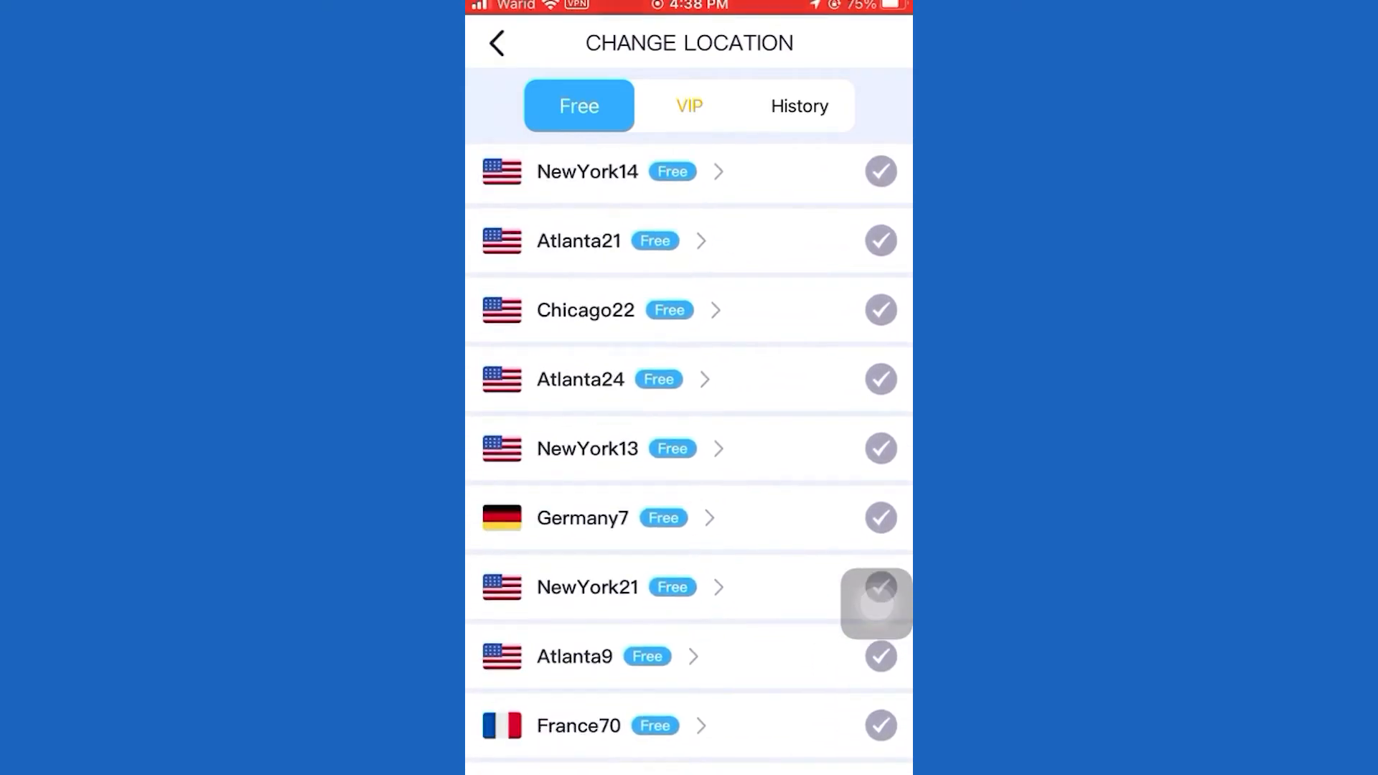
scroll(down, 3)
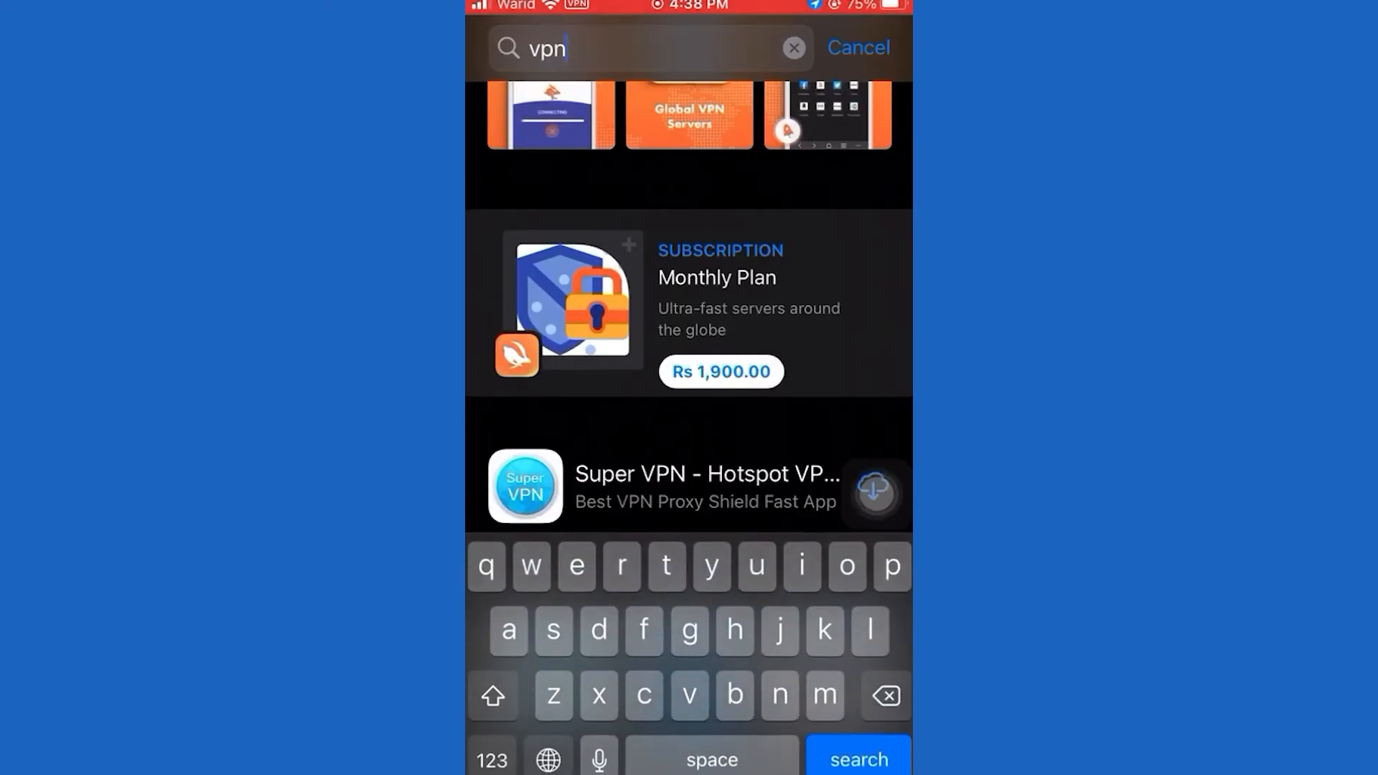
Step: Search "sound", pick the soundcloud suggestion, and launch SoundCloud with OPEN
text(s)
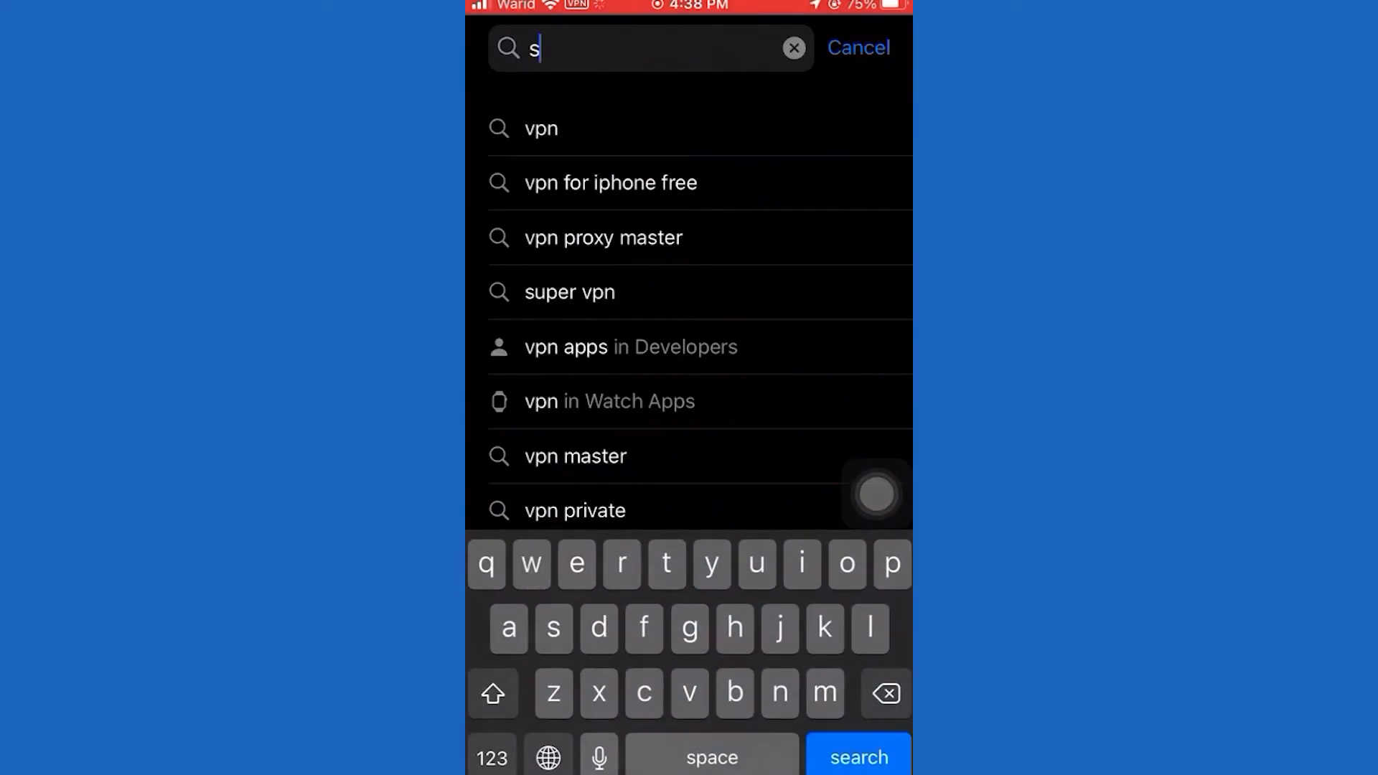
text(ound)
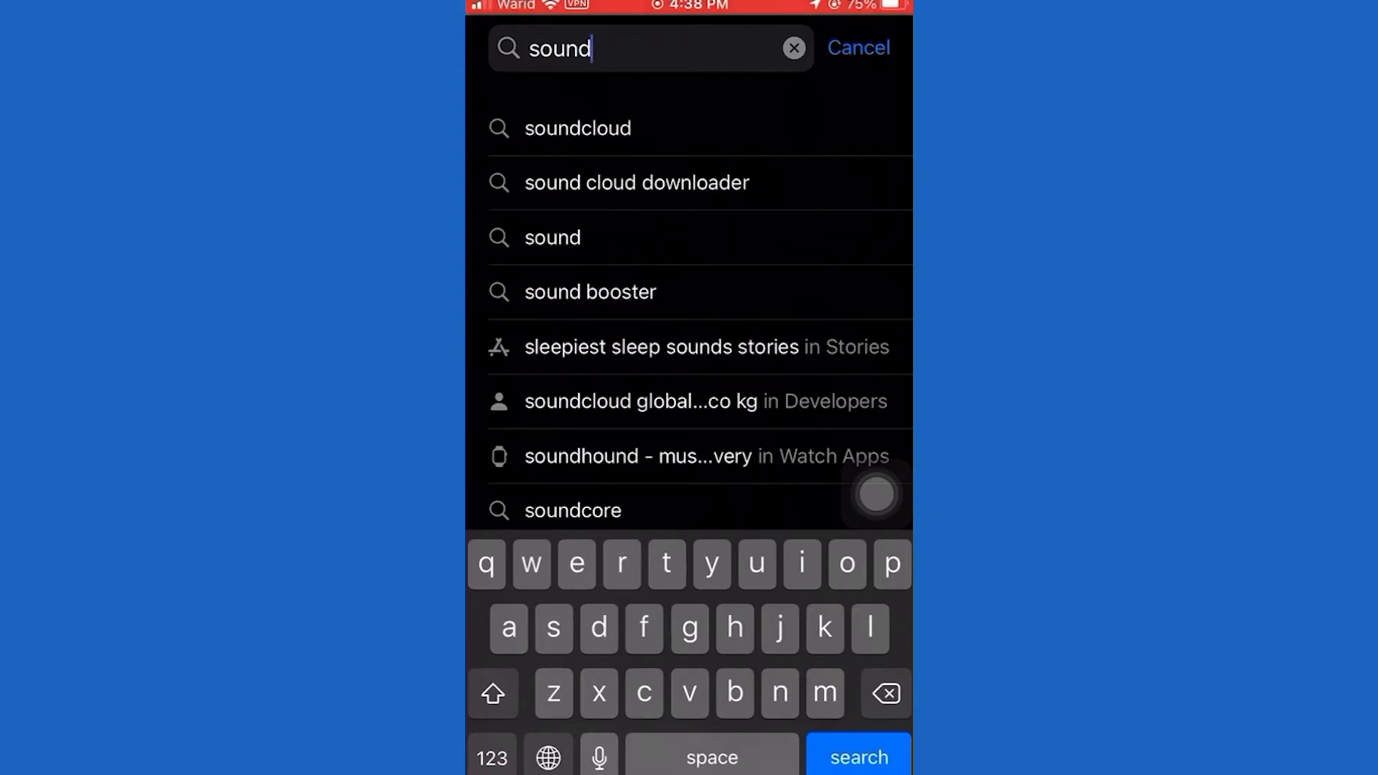
click(577, 127)
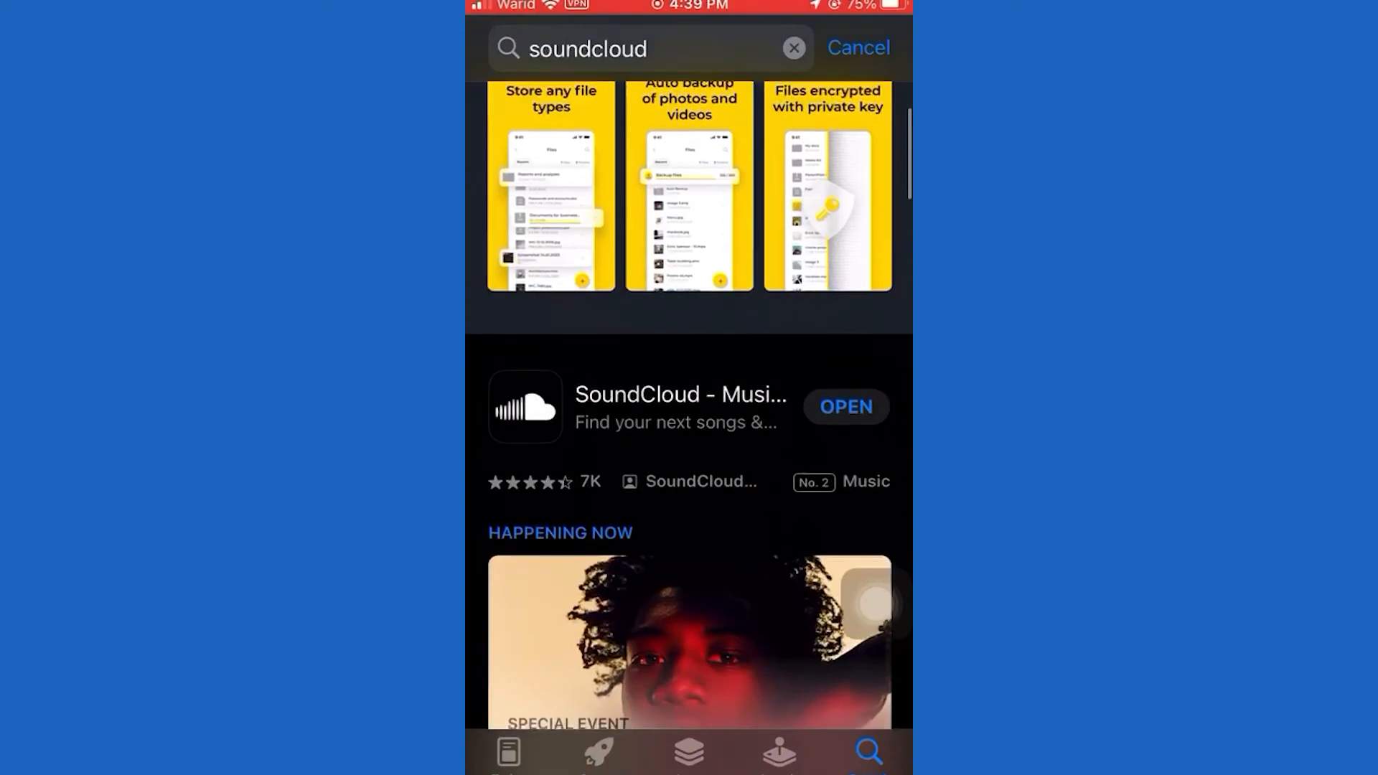
click(845, 407)
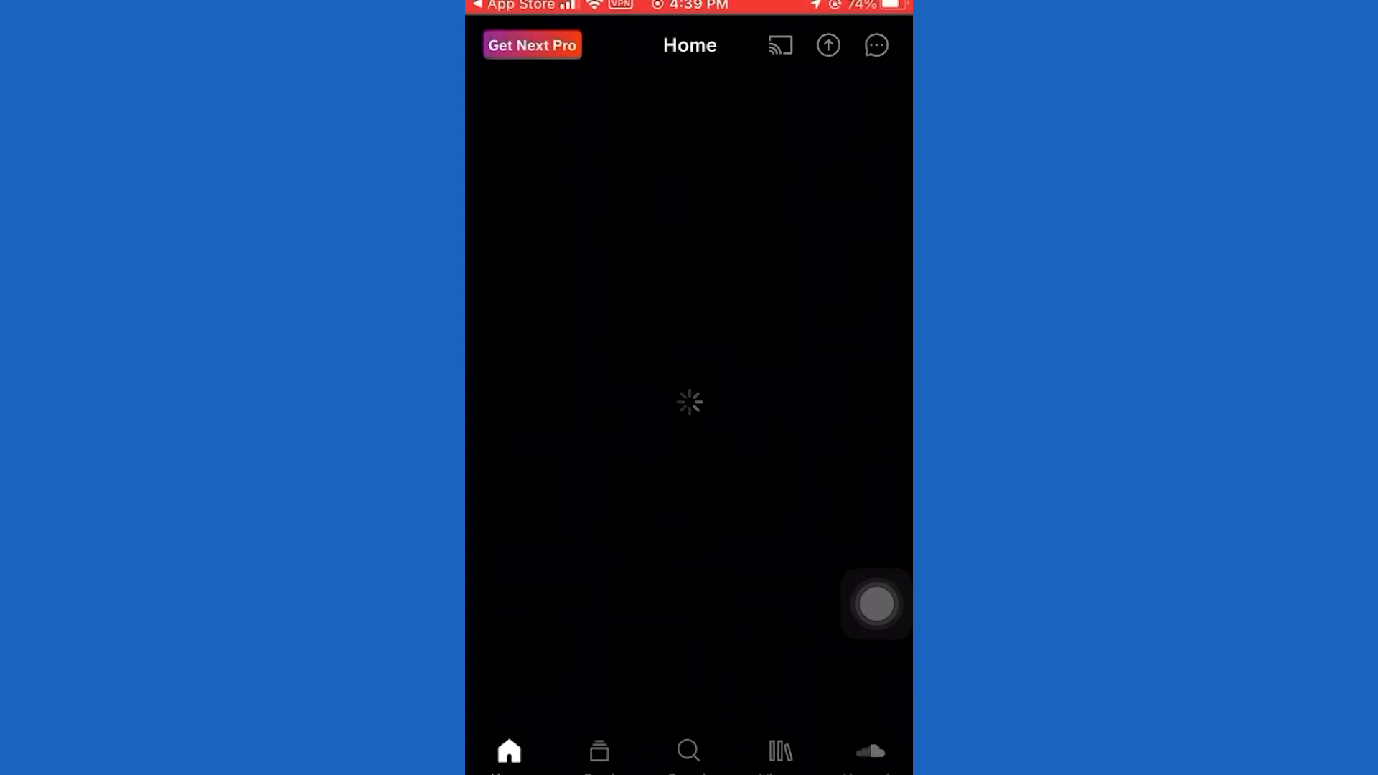